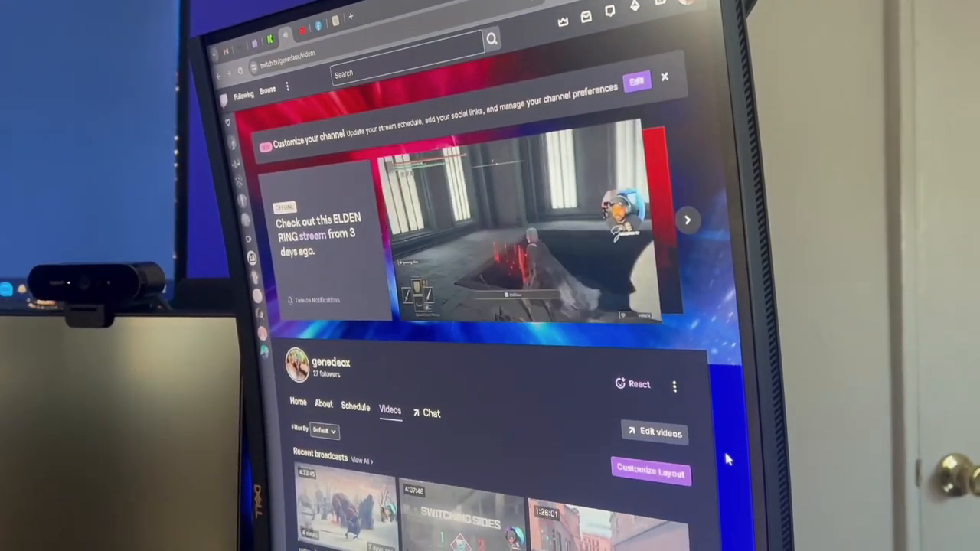
pyautogui.scroll(-3)
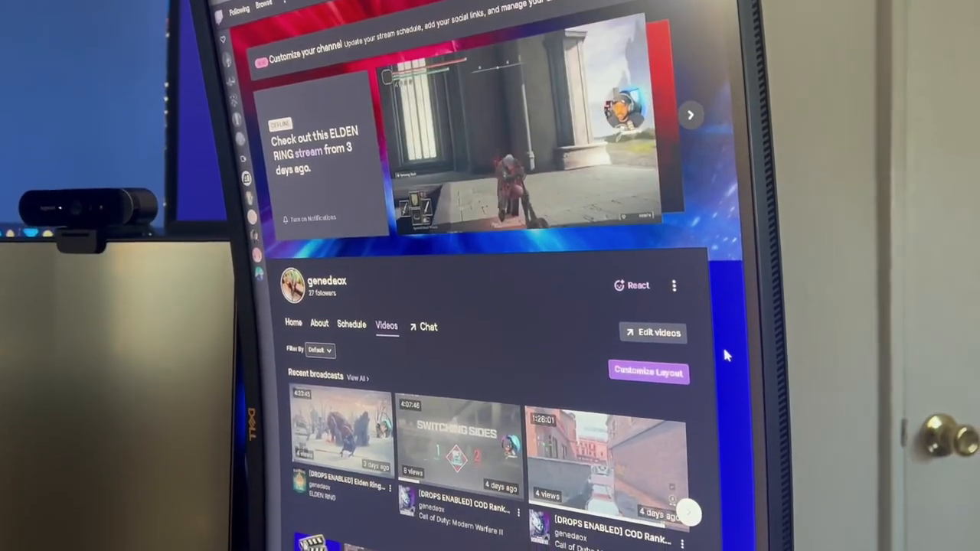
pyautogui.scroll(-3)
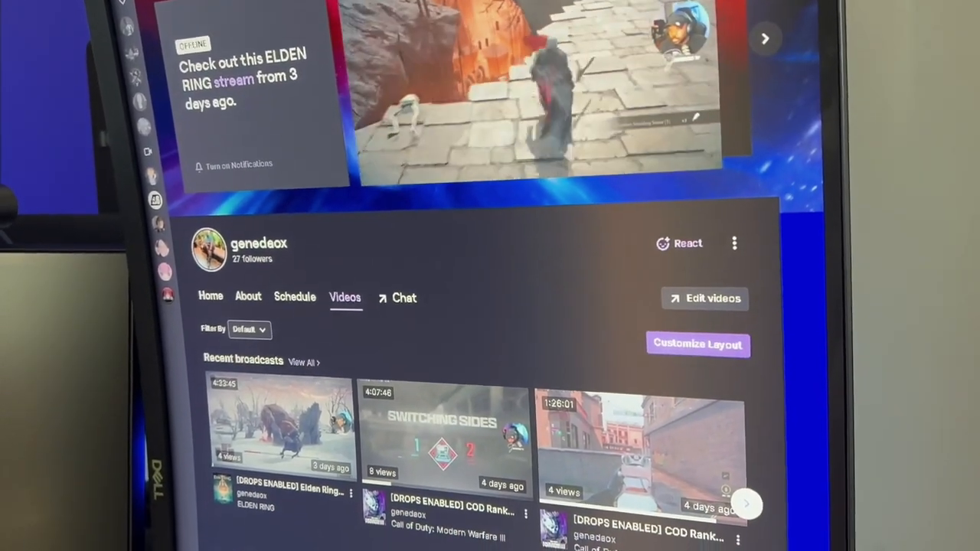
pyautogui.scroll(-3)
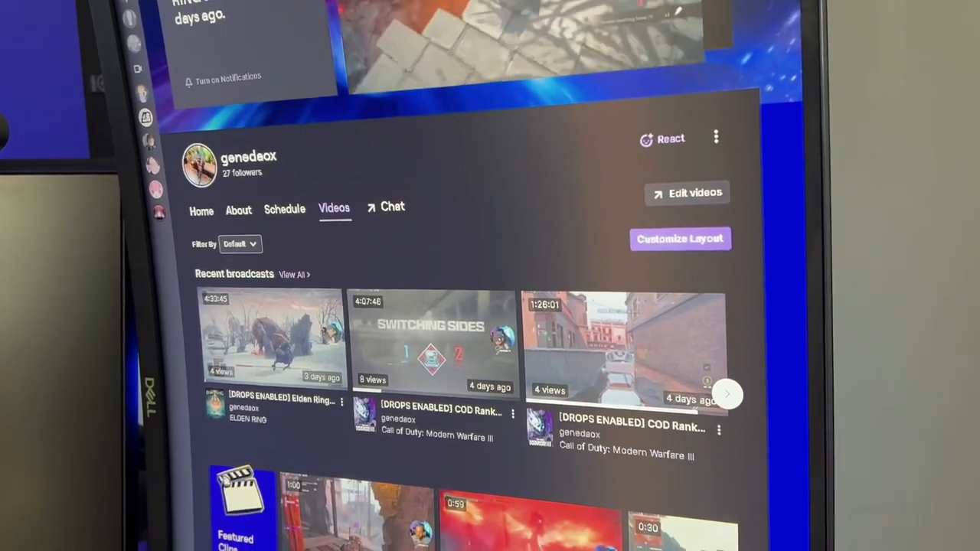
pyautogui.scroll(-3)
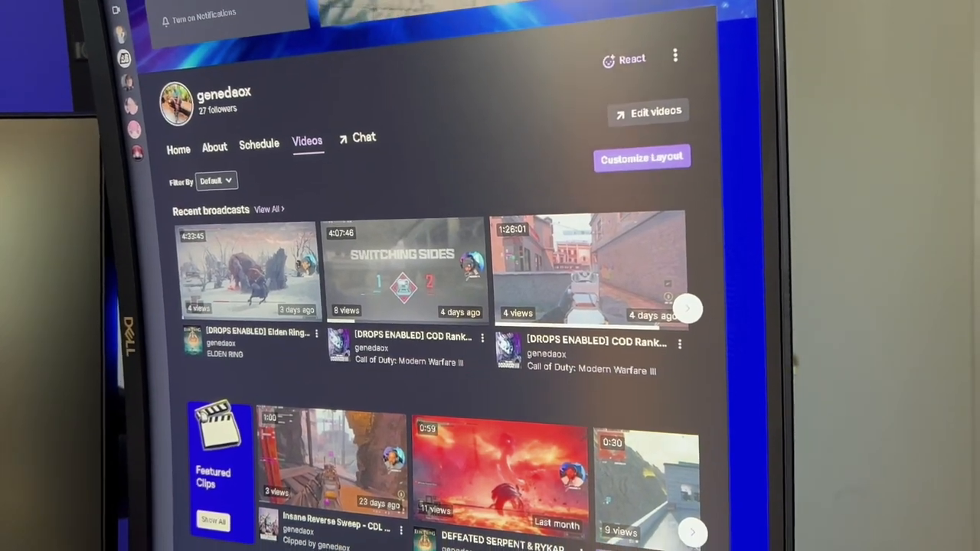
pyautogui.scroll(-3)
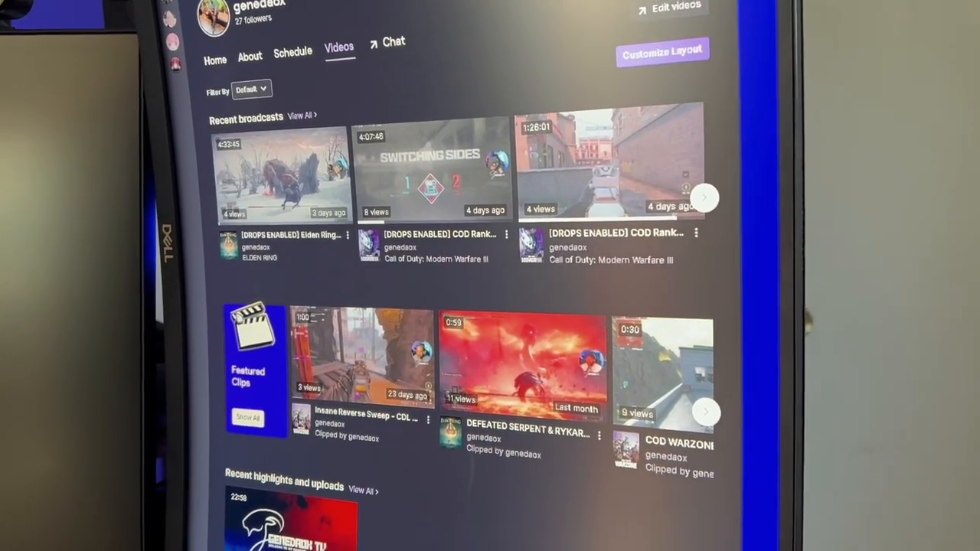
pyautogui.scroll(-3)
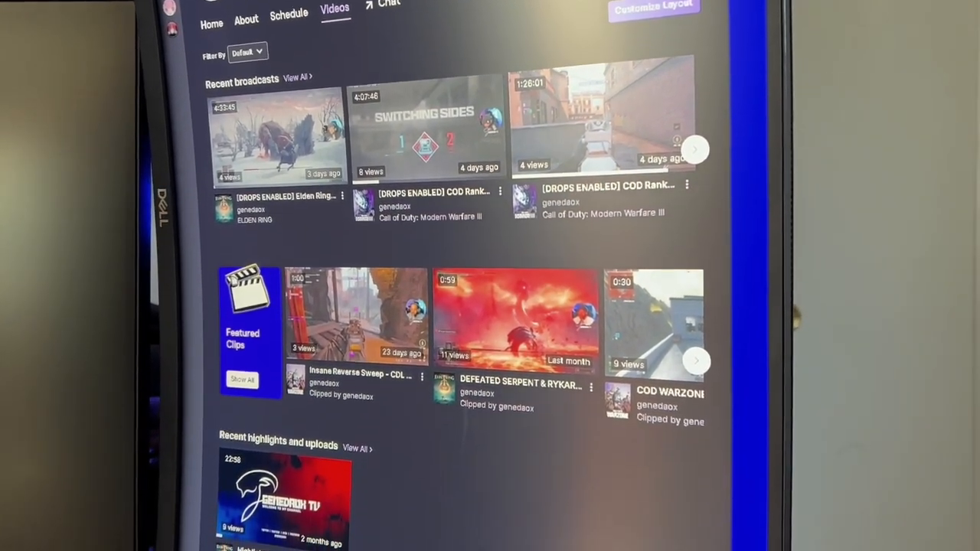
pyautogui.scroll(-3)
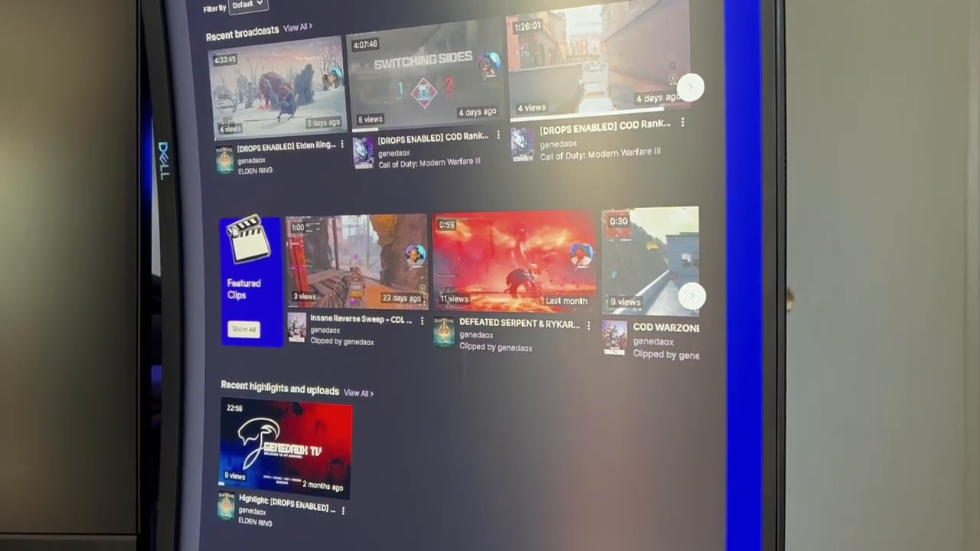
pyautogui.scroll(-3)
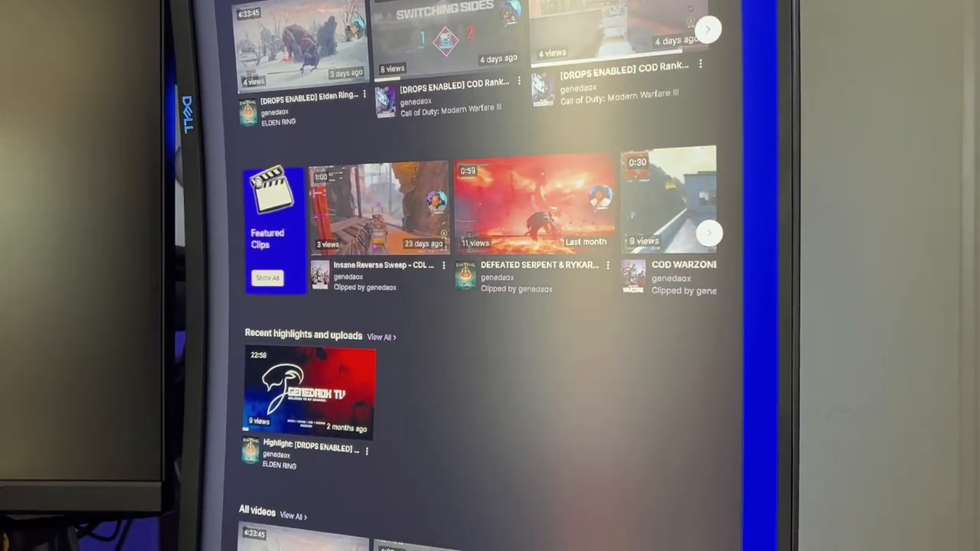
pyautogui.scroll(-3)
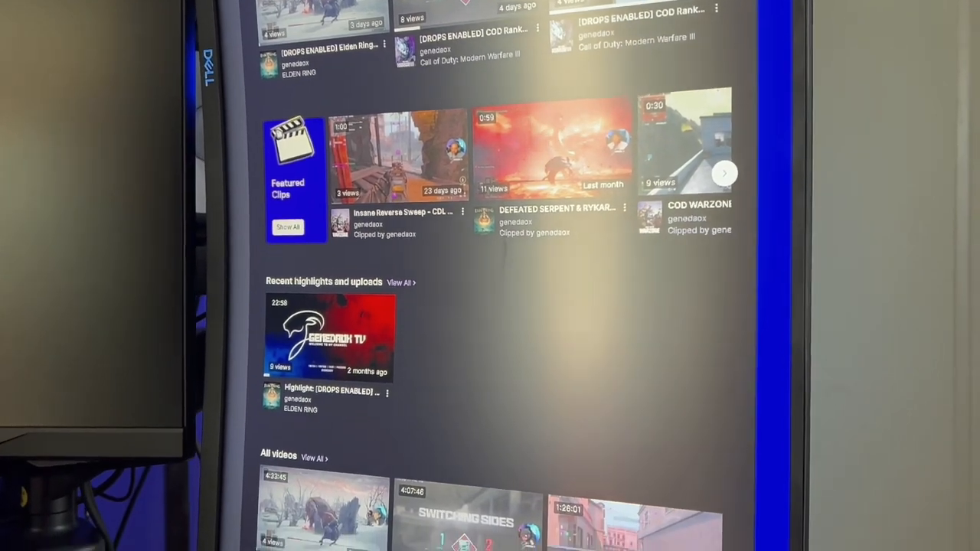
pyautogui.scroll(-3)
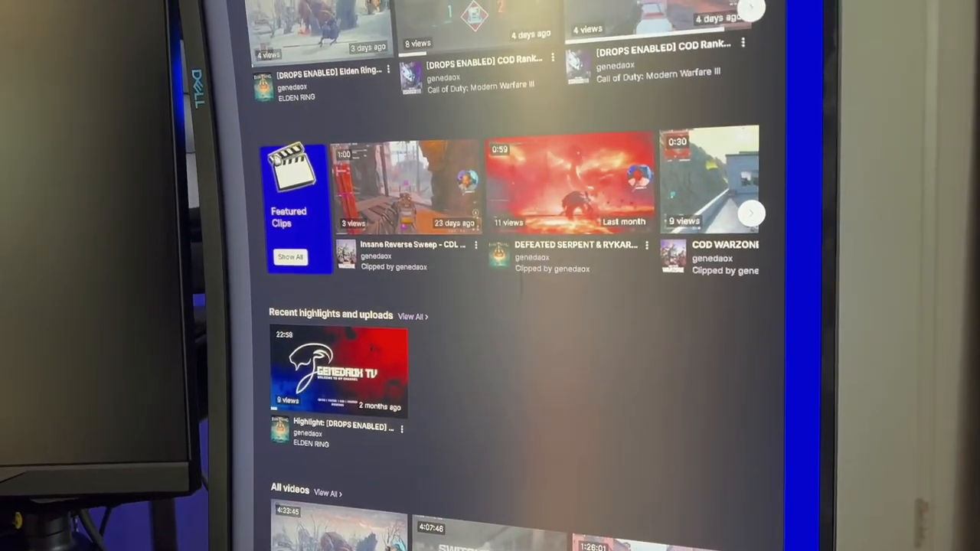
pyautogui.scroll(-3)
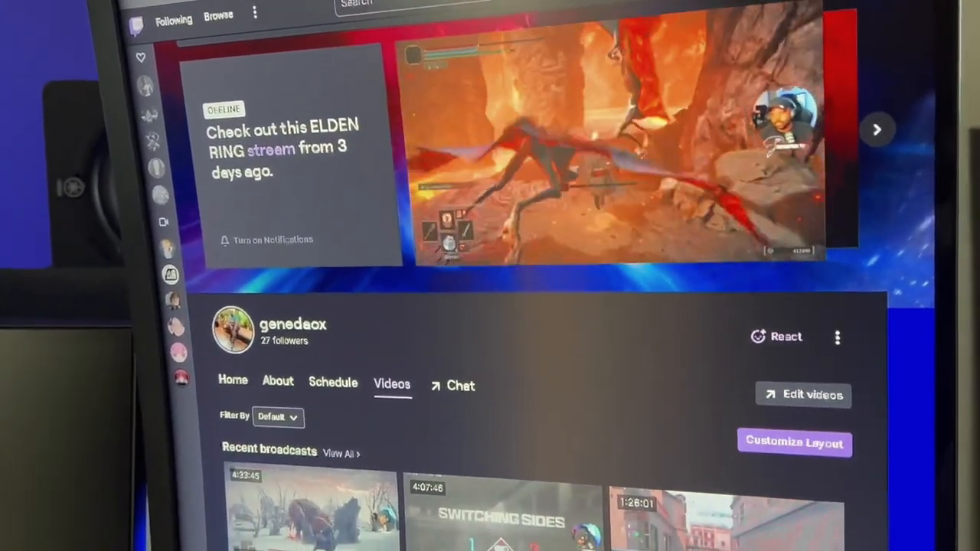
pyautogui.scroll(-3)
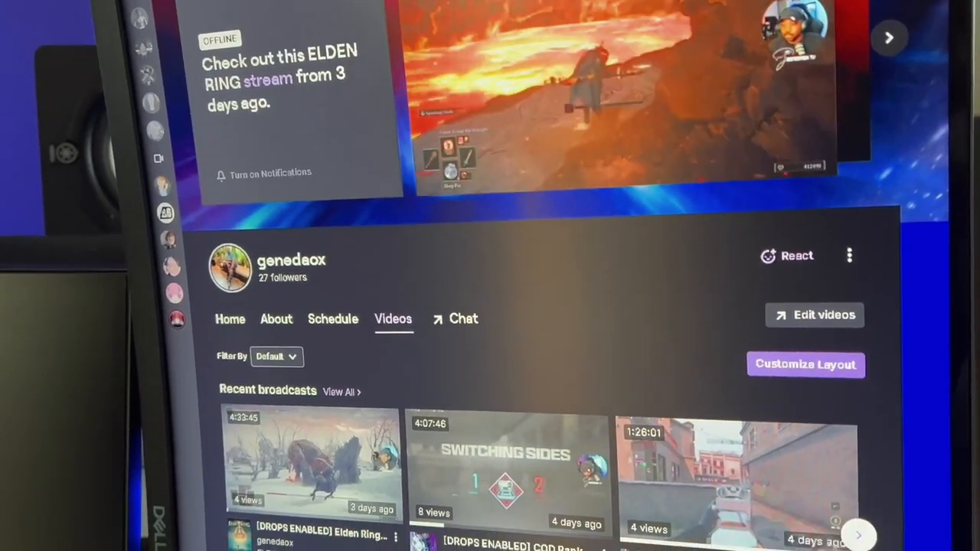
pyautogui.scroll(-3)
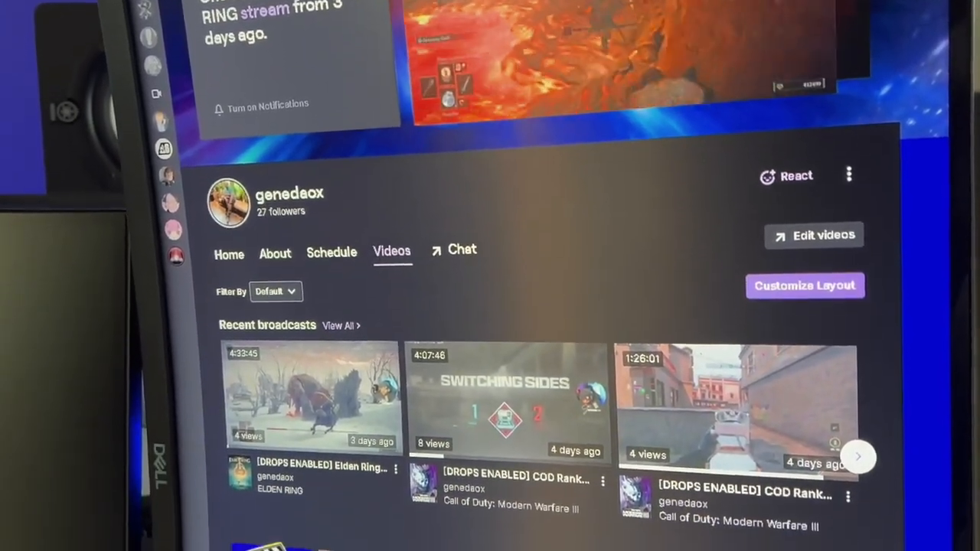
pyautogui.scroll(-3)
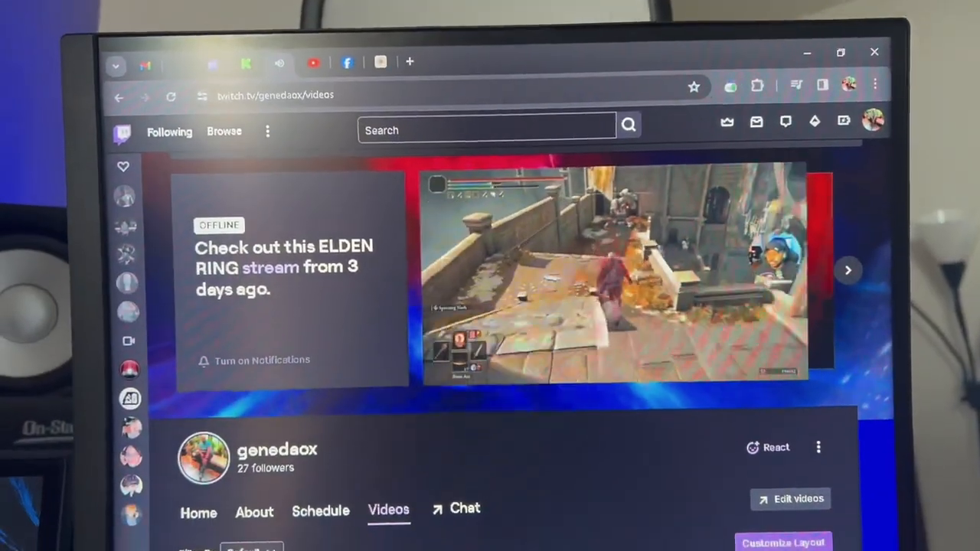
pyautogui.scroll(-3)
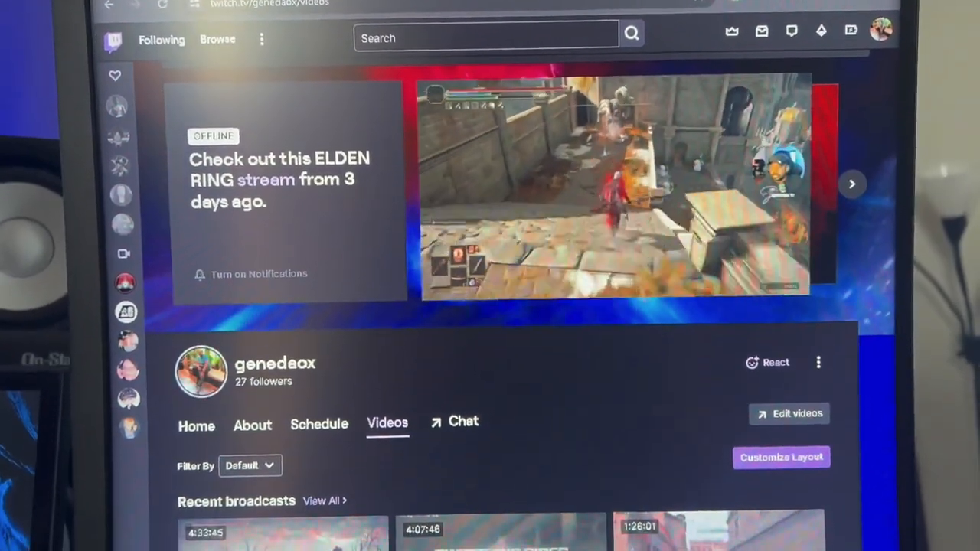
pyautogui.scroll(-3)
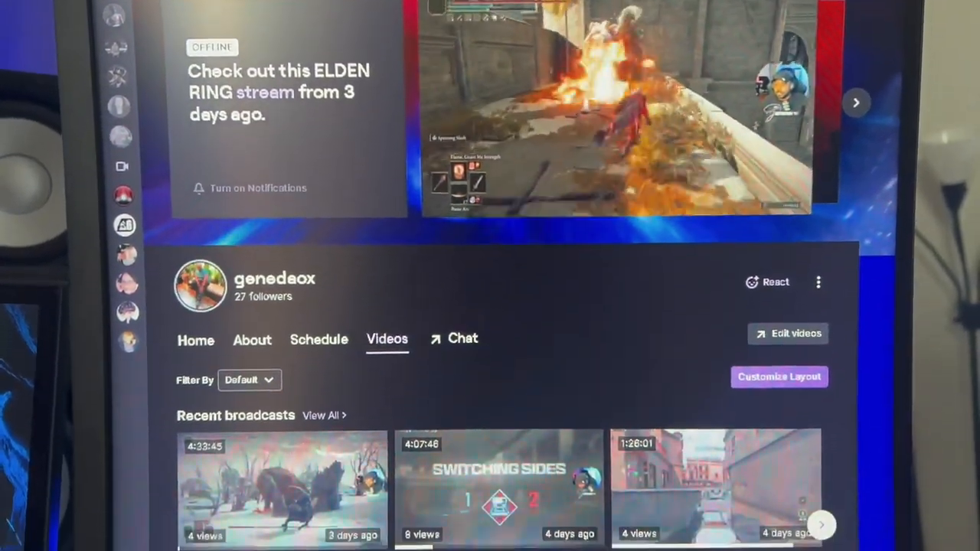
pyautogui.scroll(-3)
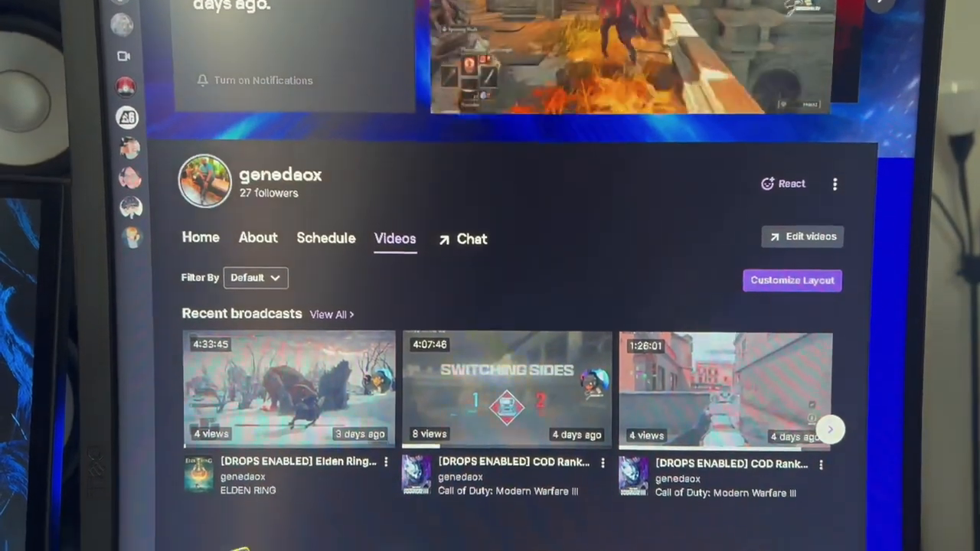
pyautogui.scroll(-3)
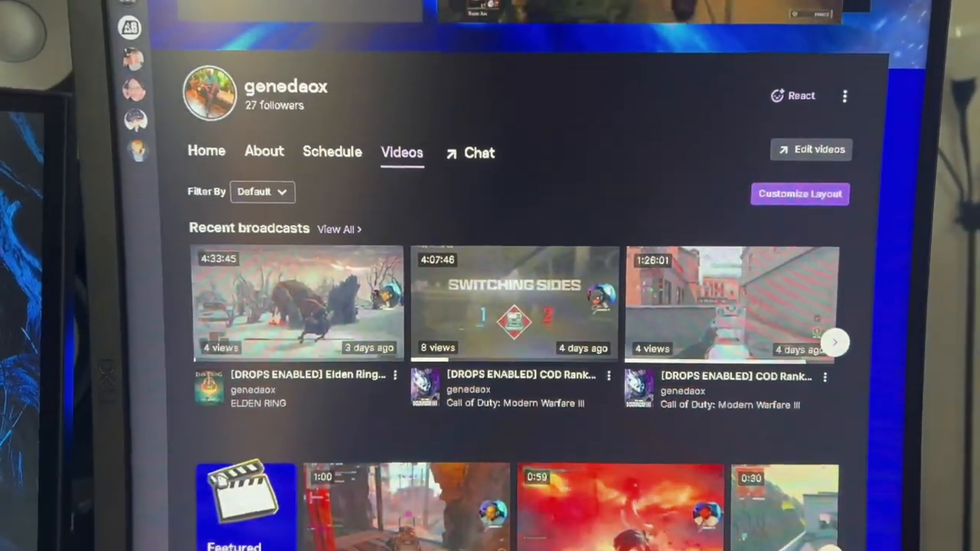
pyautogui.scroll(-3)
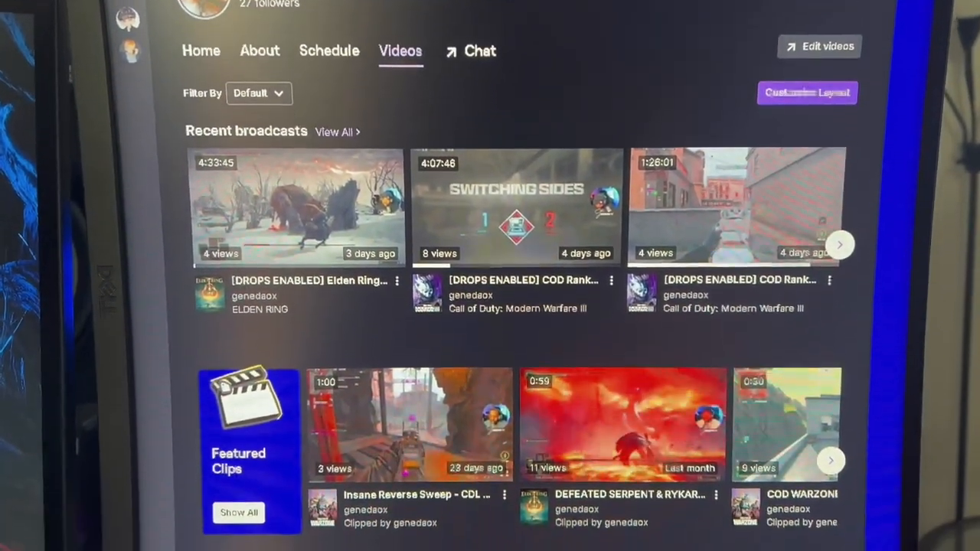
pyautogui.scroll(-3)
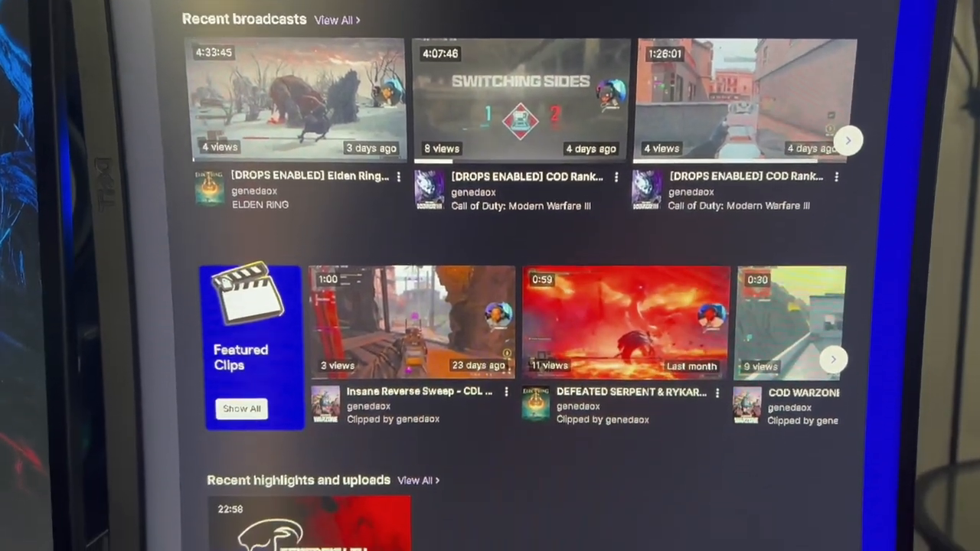
pyautogui.scroll(-3)
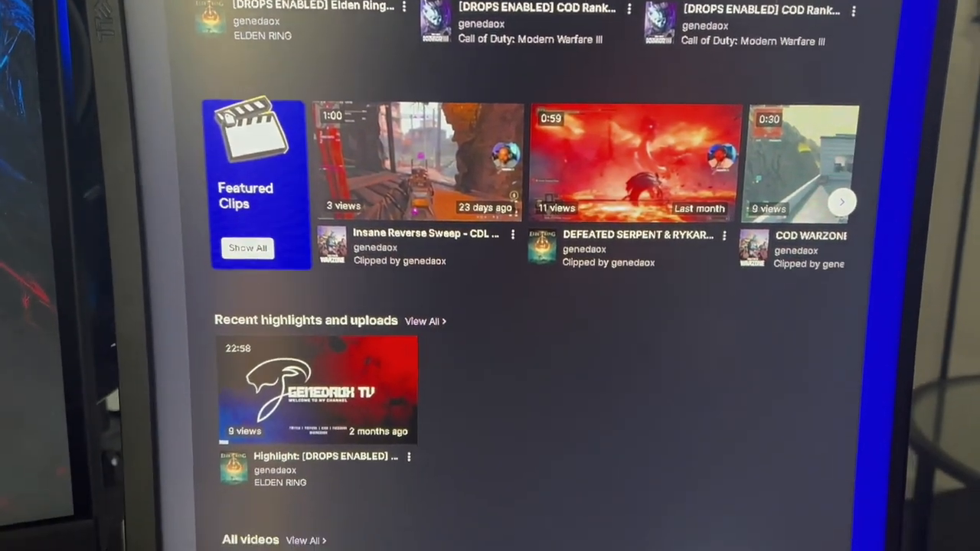
pyautogui.scroll(-3)
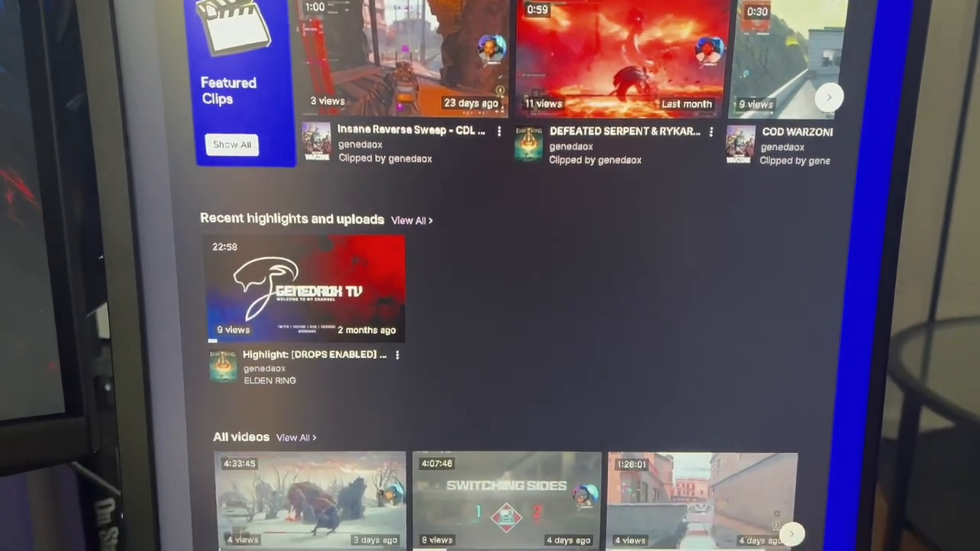
pyautogui.scroll(-3)
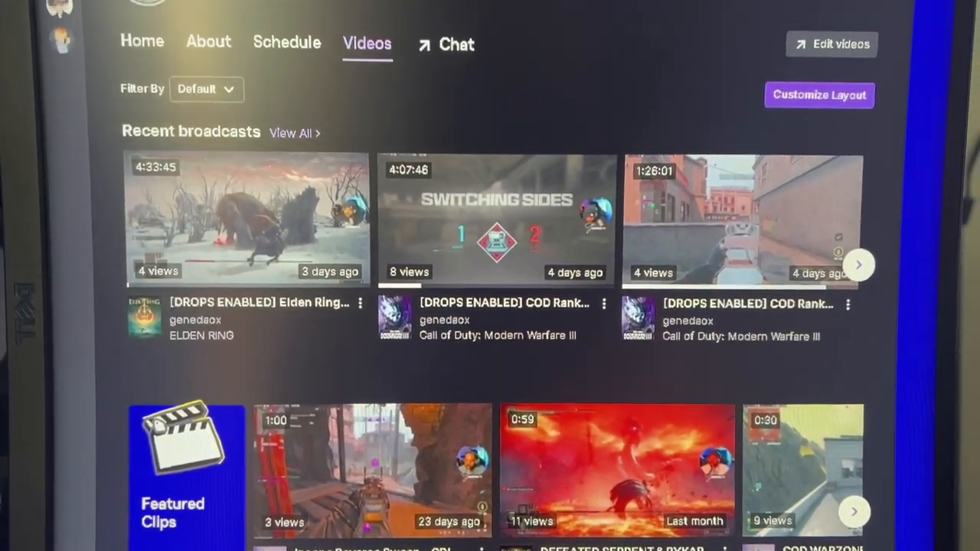
pyautogui.scroll(-3)
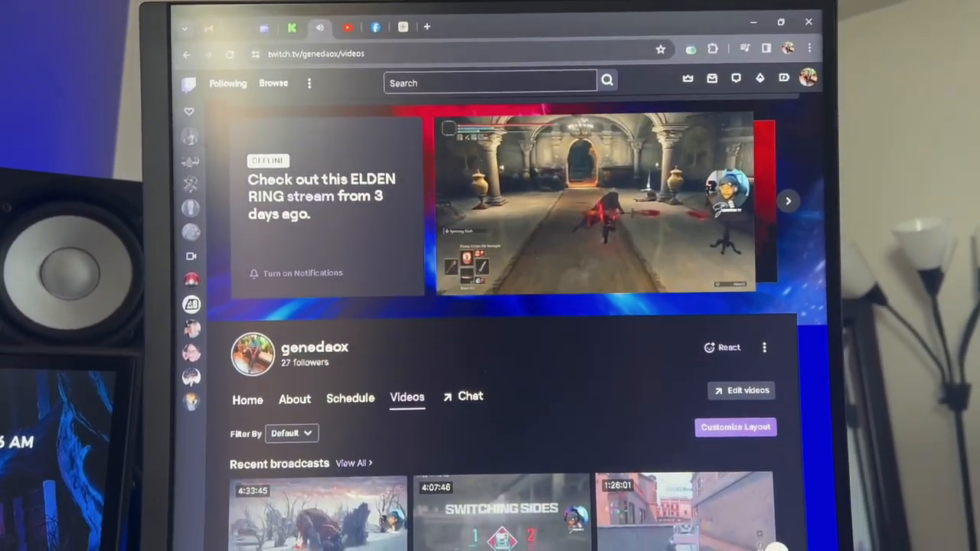
pyautogui.scroll(-3)
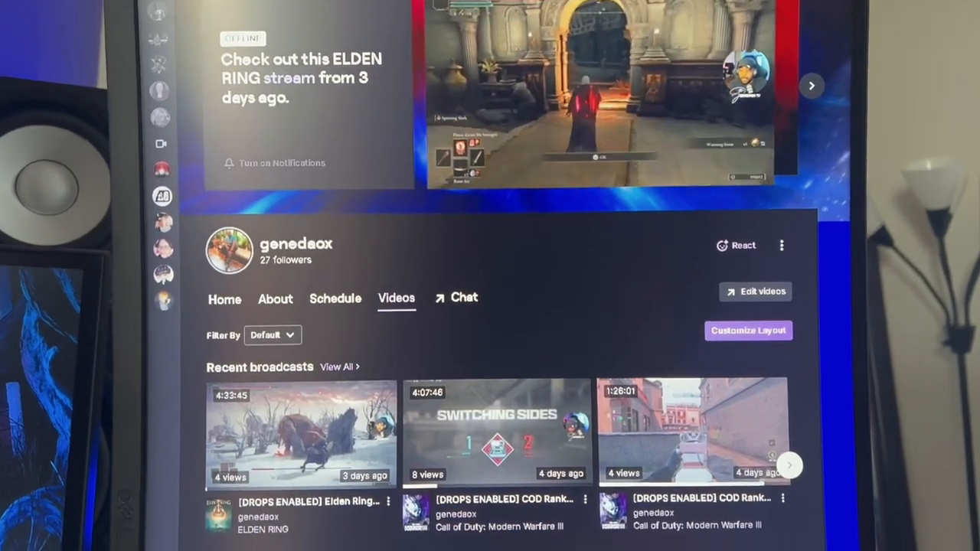
pyautogui.scroll(-3)
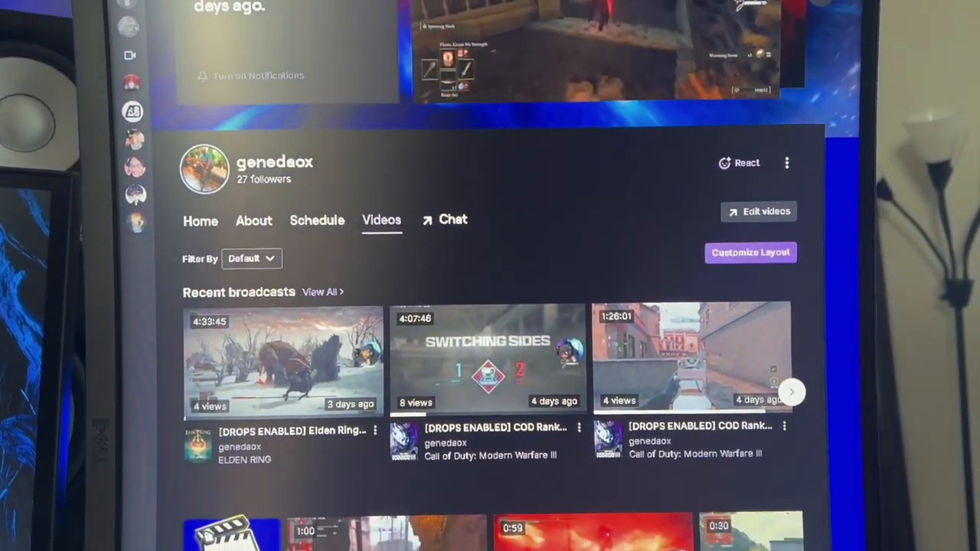
pyautogui.scroll(-3)
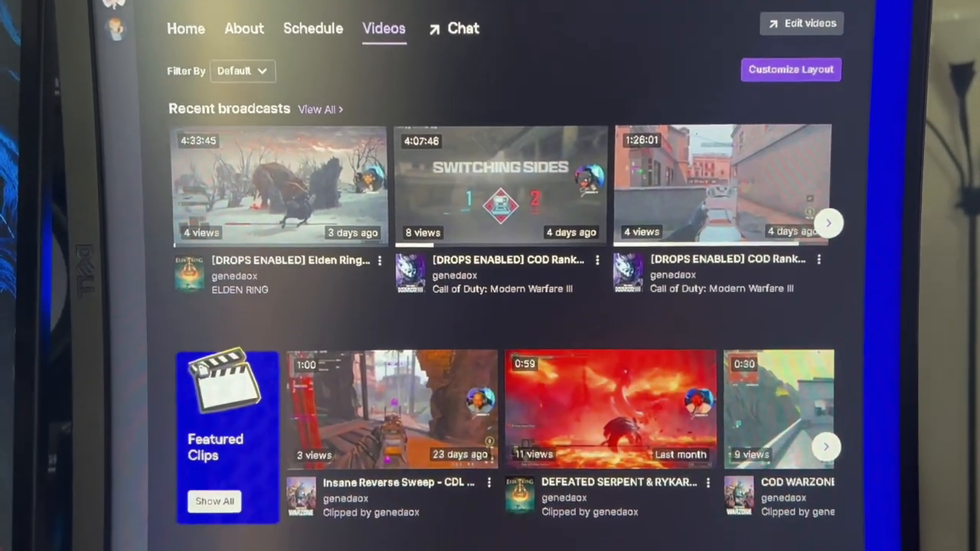
pyautogui.scroll(-3)
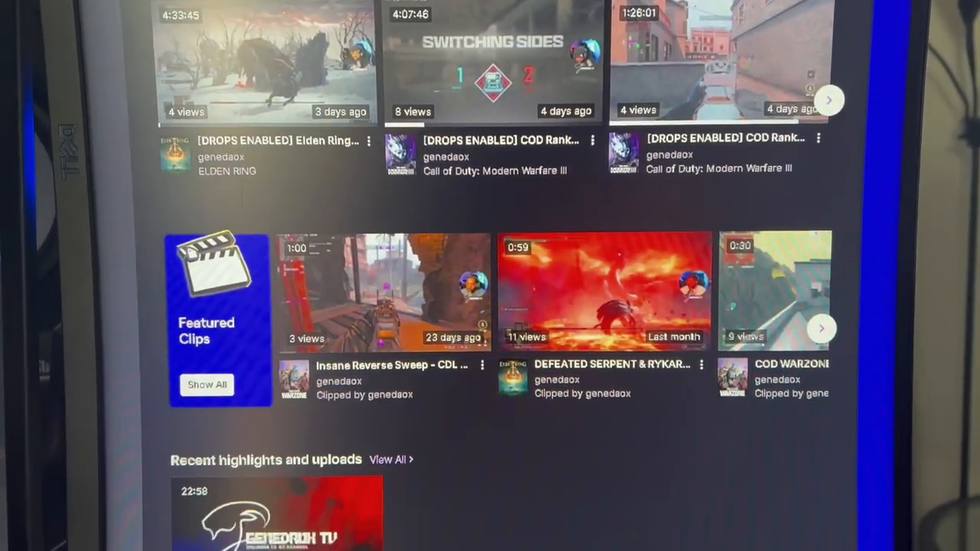
pyautogui.scroll(-3)
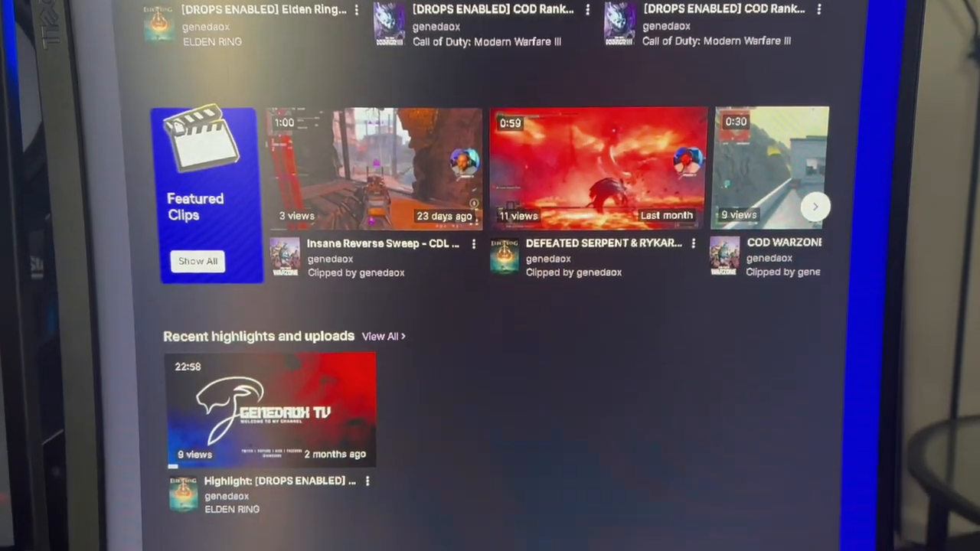
pyautogui.scroll(-3)
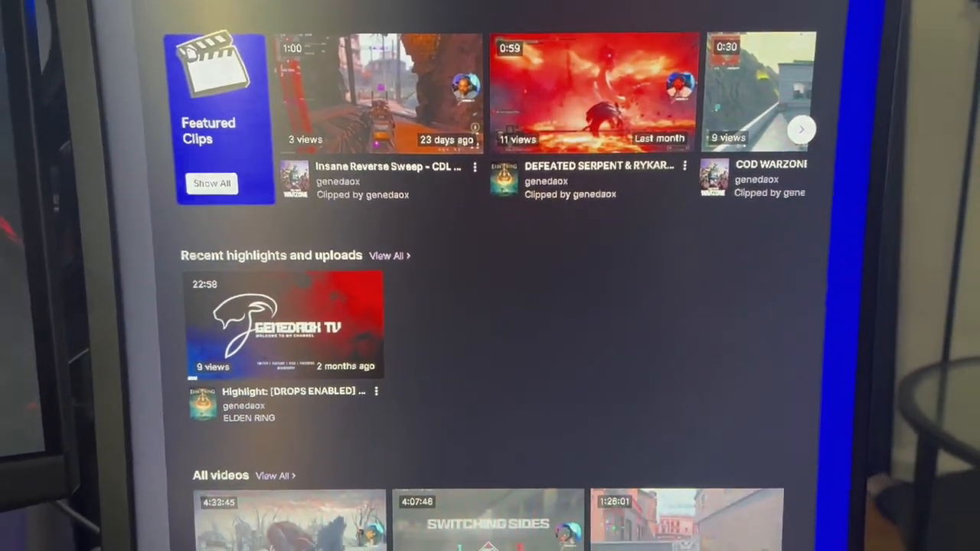